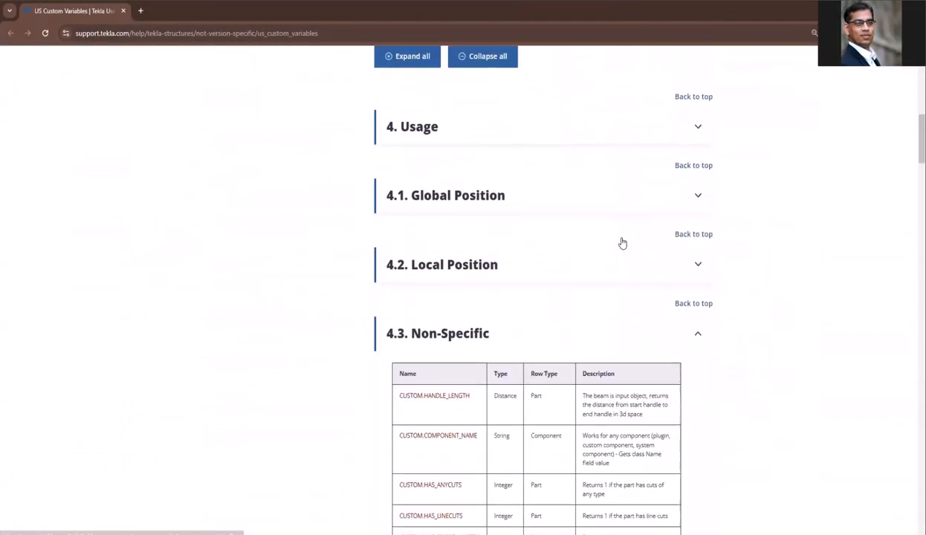
Scroll the US Custom Variables help article and follow it to the Tekla Warehouse extension page
scroll("down", 3)
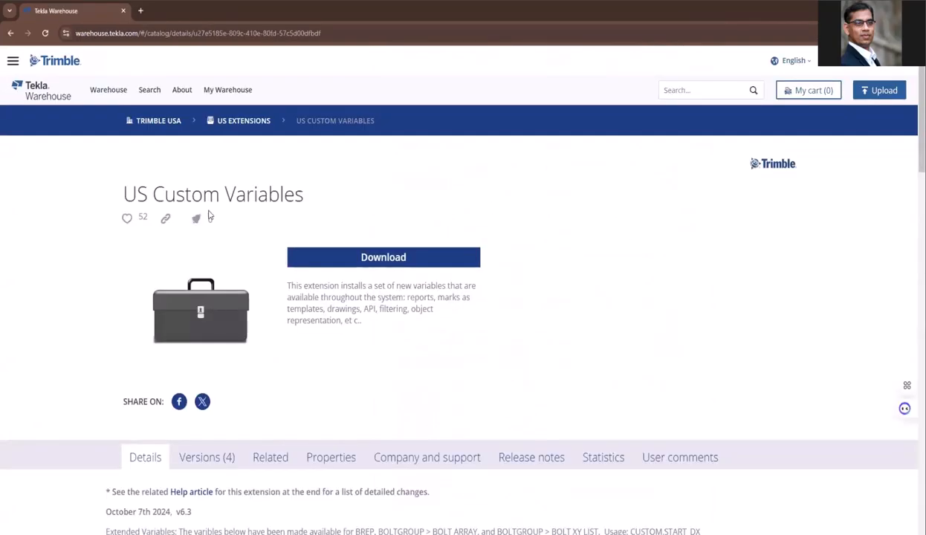
scroll("down", 3)
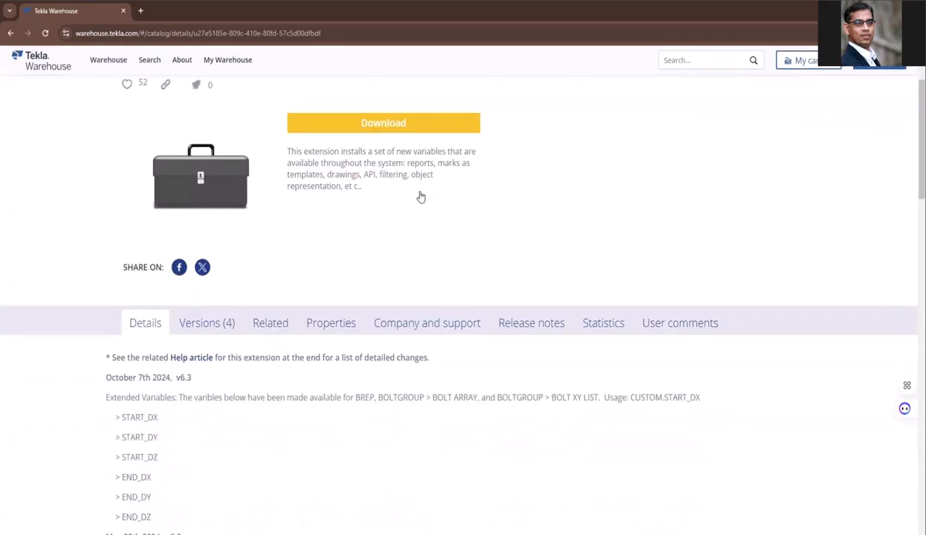
left_click(206, 323)
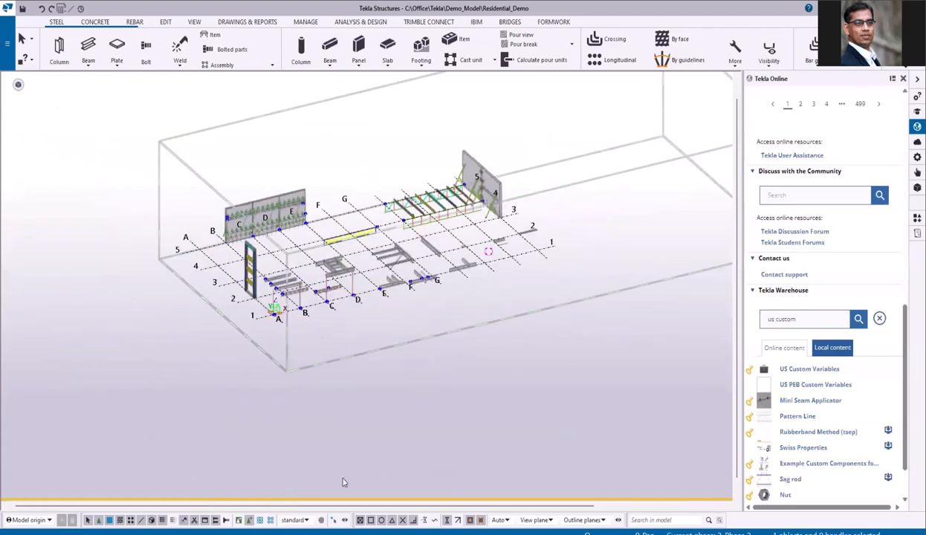
Create a new selection filter with an Object type = Part row and a Template row
left_click(324, 520)
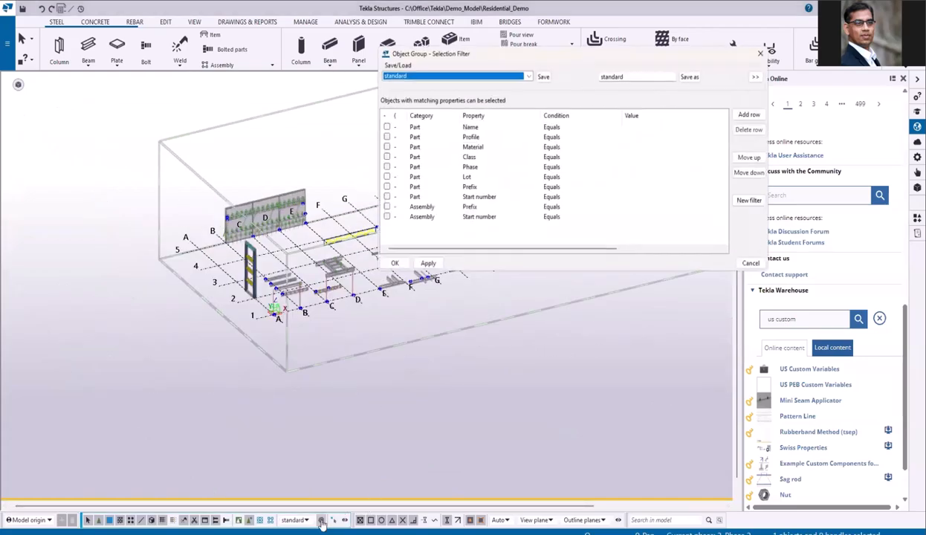
left_click(631, 303)
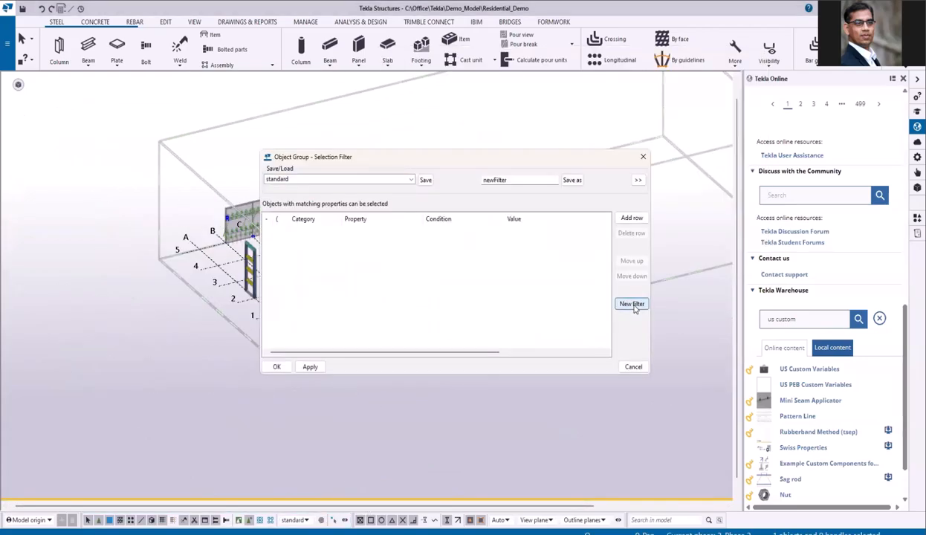
left_click(630, 304)
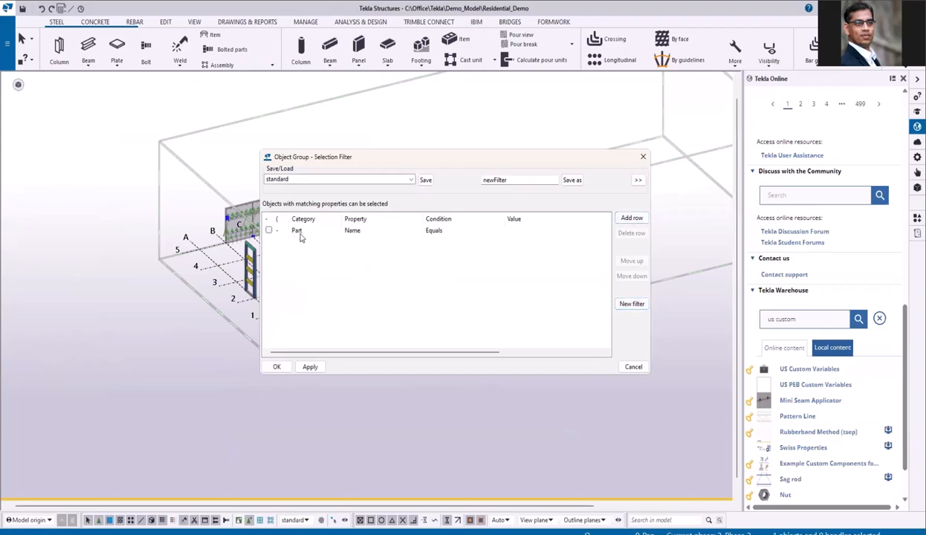
left_click(303, 230)
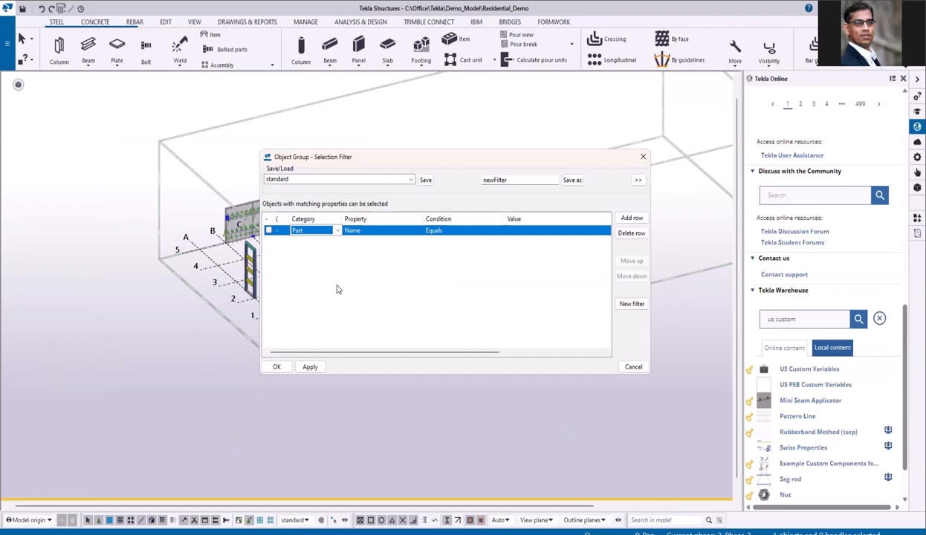
left_click(313, 230)
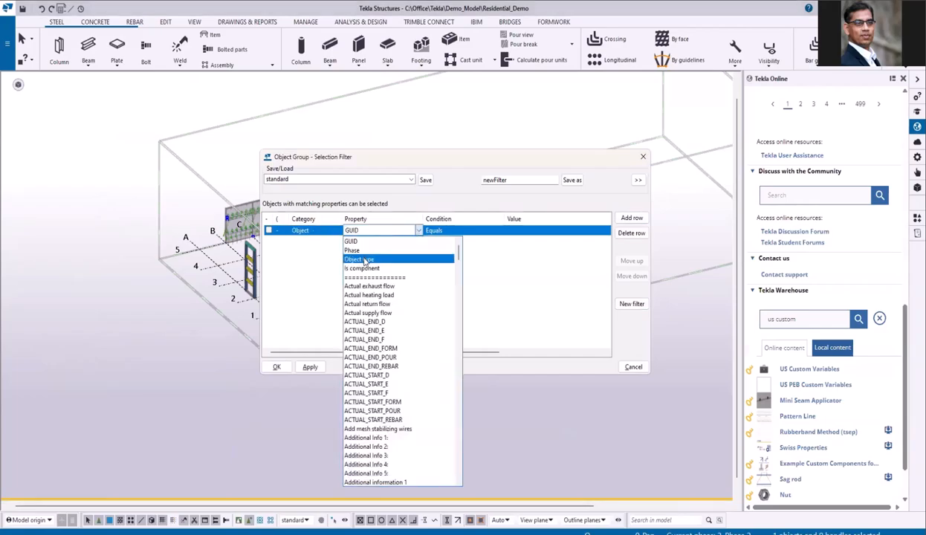
left_click(361, 259)
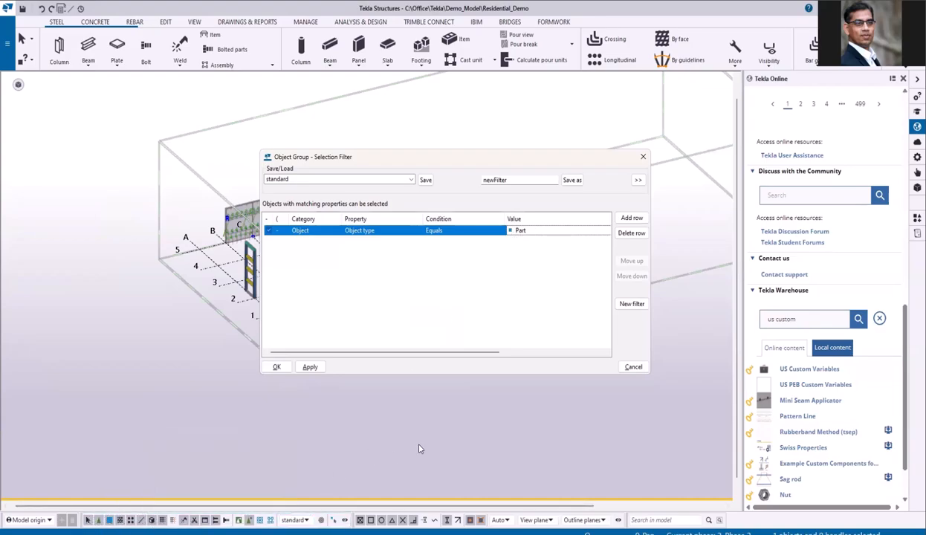
left_click(631, 217)
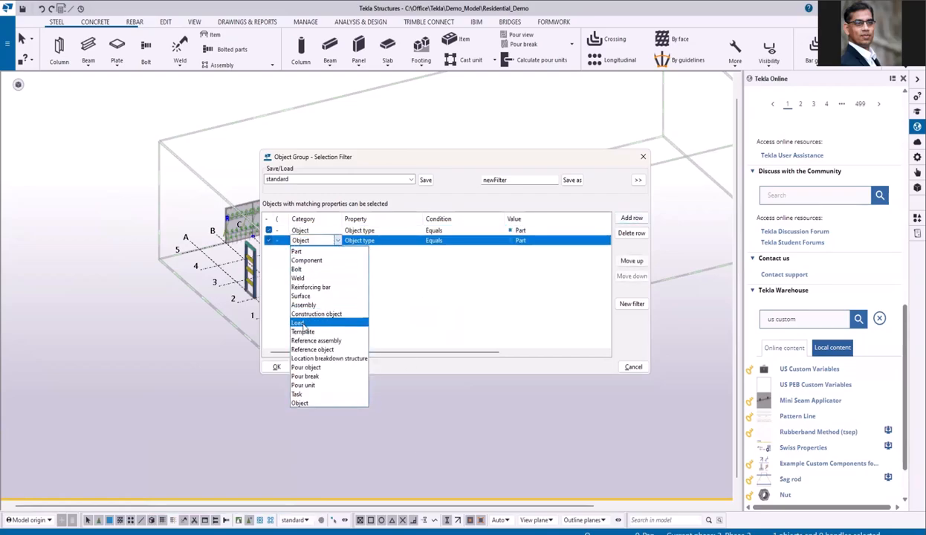
left_click(303, 331)
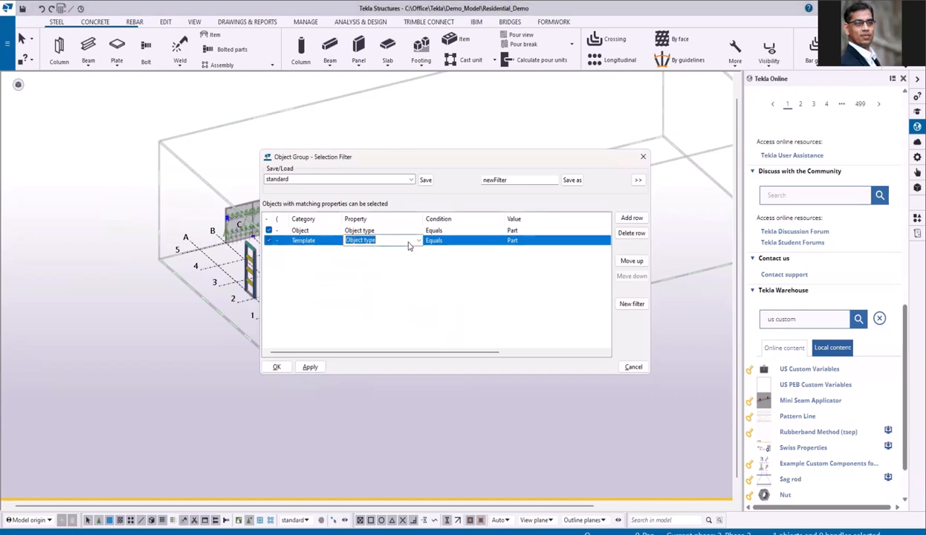
Enter CUSTOM.PART_TYPE as the Template row's property and set its value to 10
type("CUSTOM")
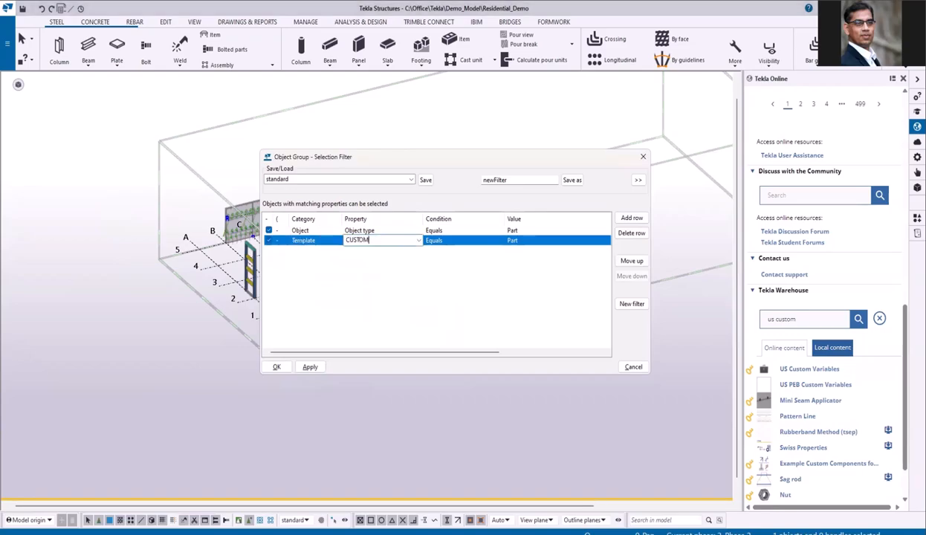
type(".PART_TYPE")
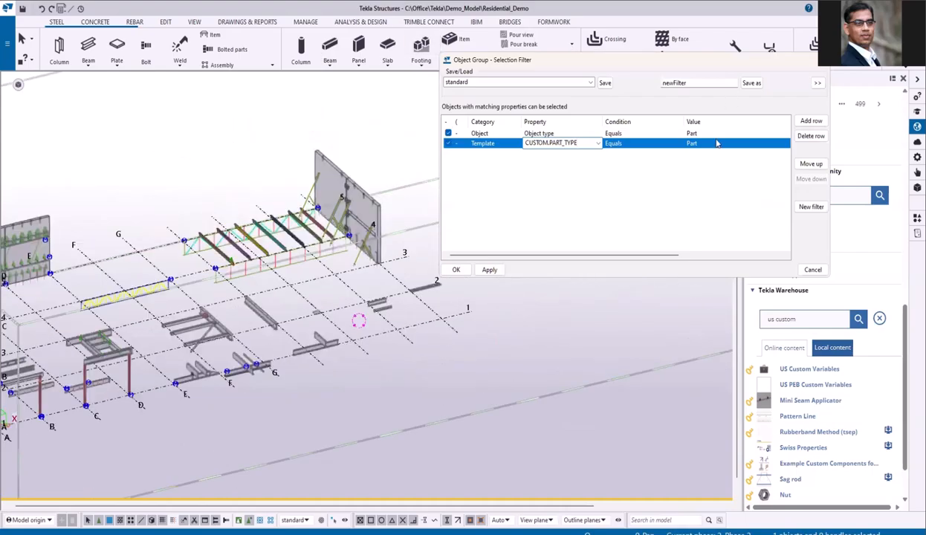
left_click(769, 142)
type("10")
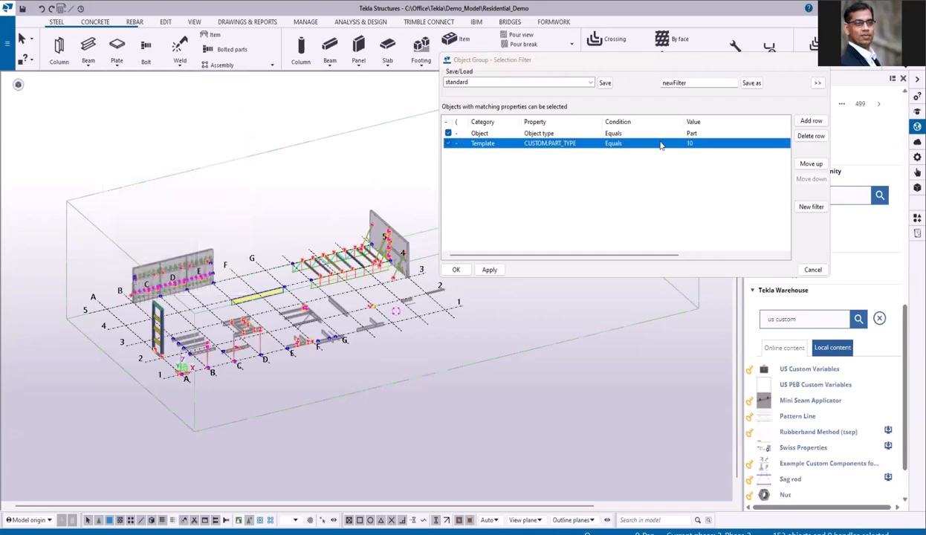
Pick a straight beam from the model to set CUSTOM.PART_TYPE to 0, then apply the filter
left_click(735, 142)
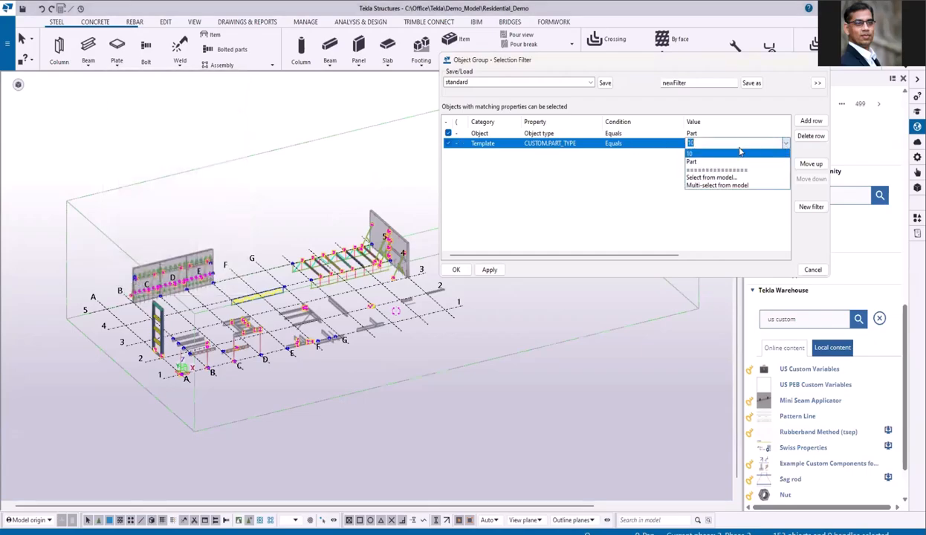
left_click(691, 161)
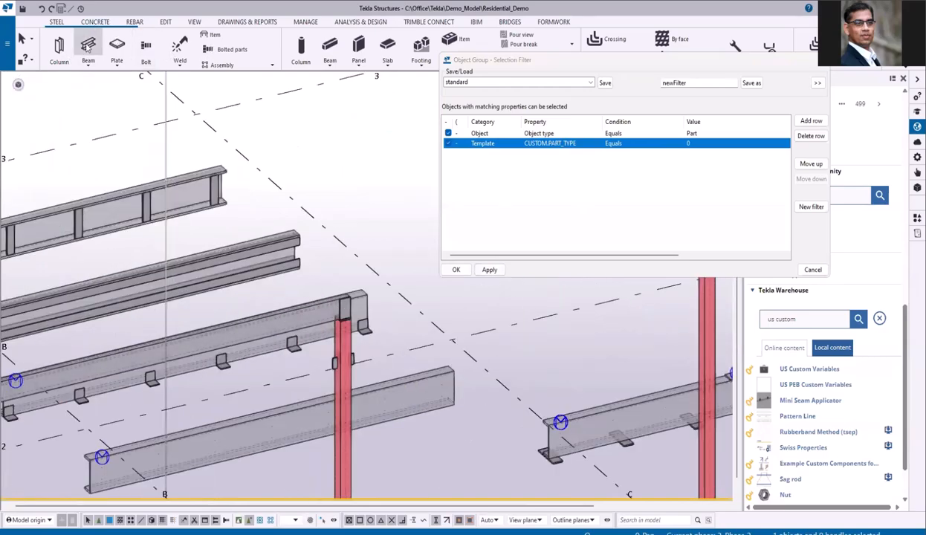
mouse_move(87, 44)
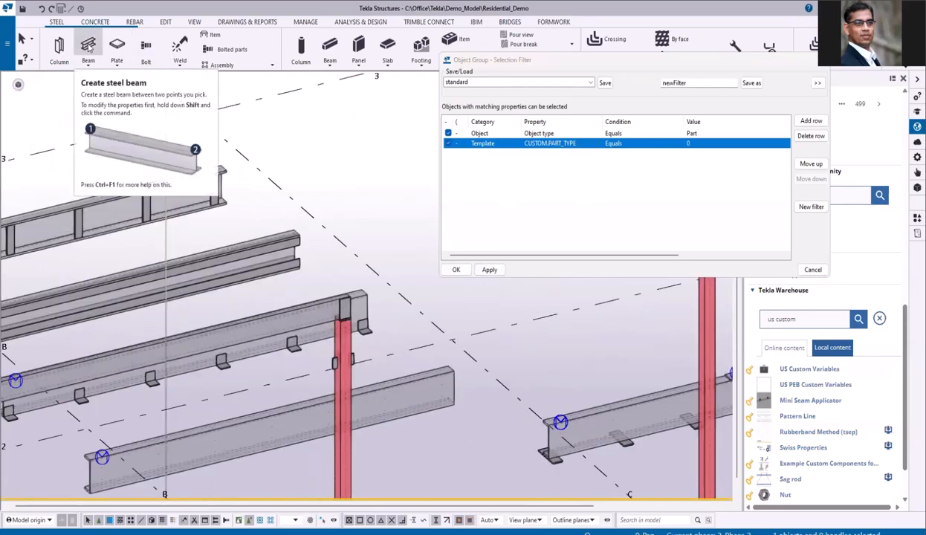
left_click(489, 269)
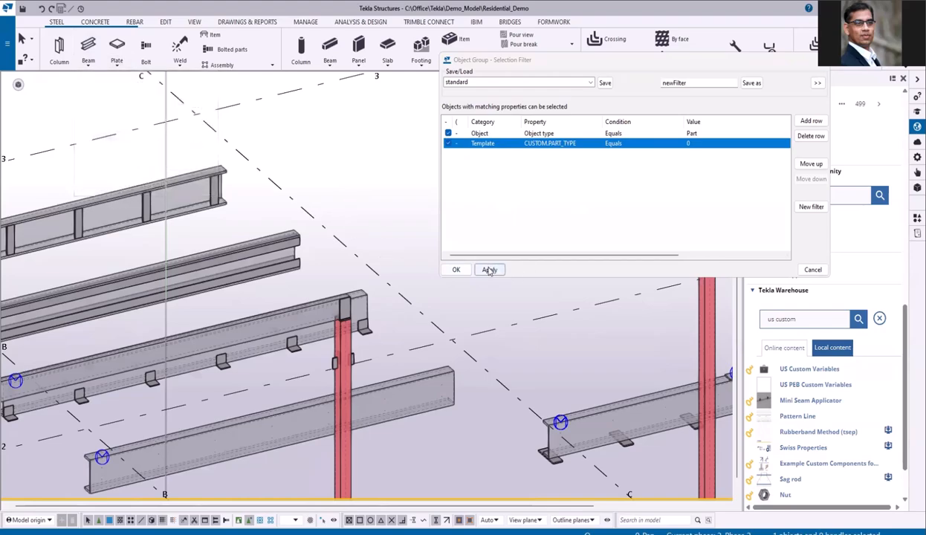
left_click(489, 270)
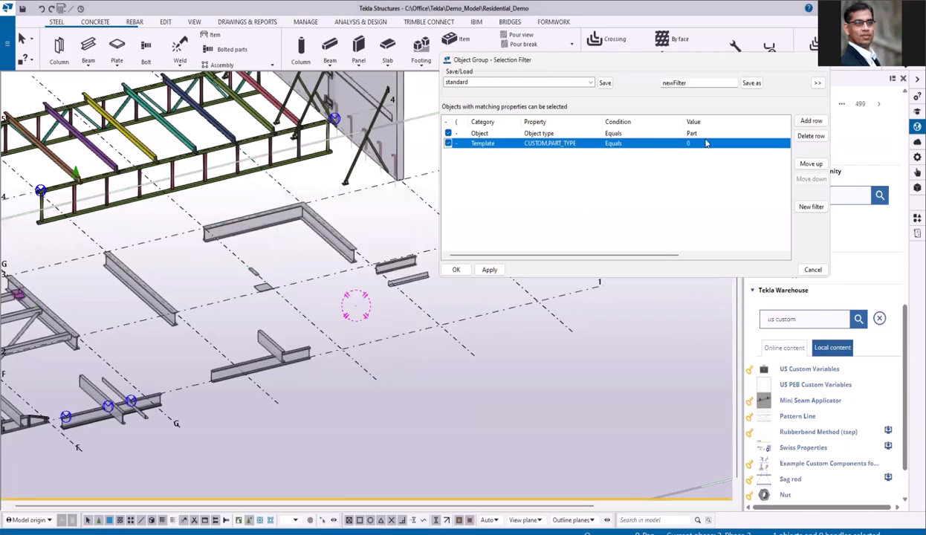
Pick the L-shaped polybeam from the model to set CUSTOM.PART_TYPE to 1
left_click(781, 142)
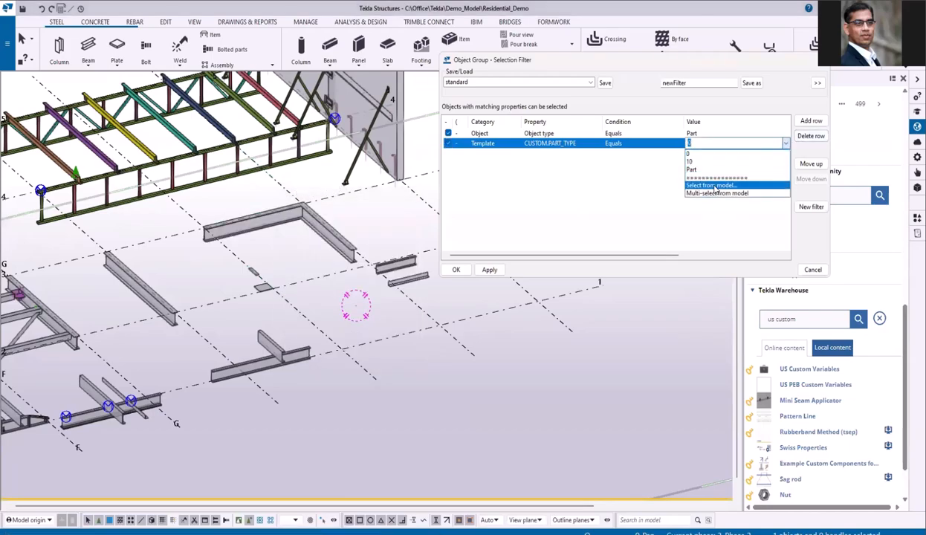
left_click(736, 144)
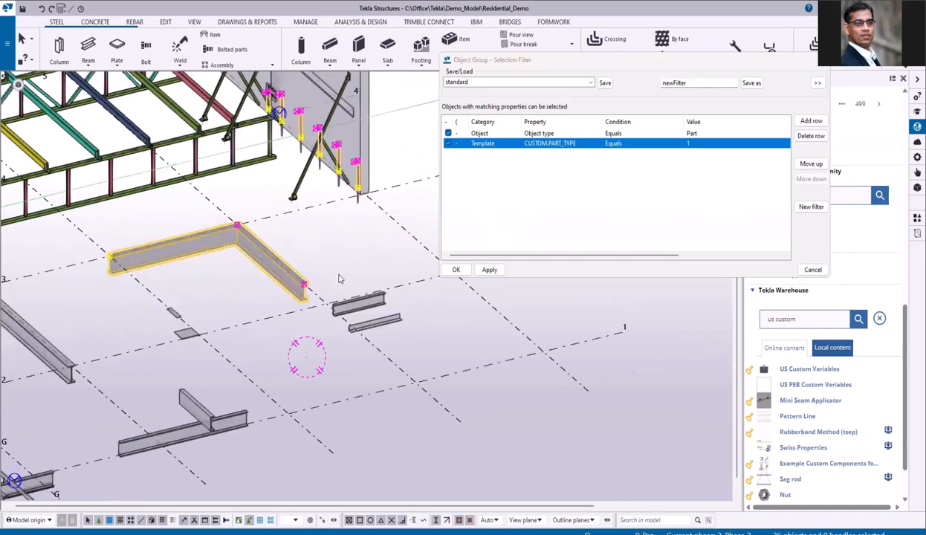
left_click(85, 48)
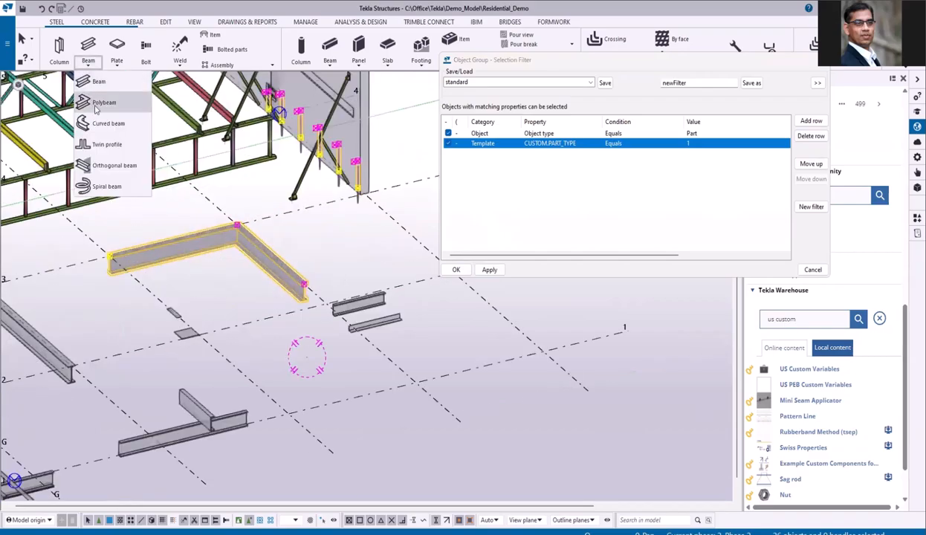